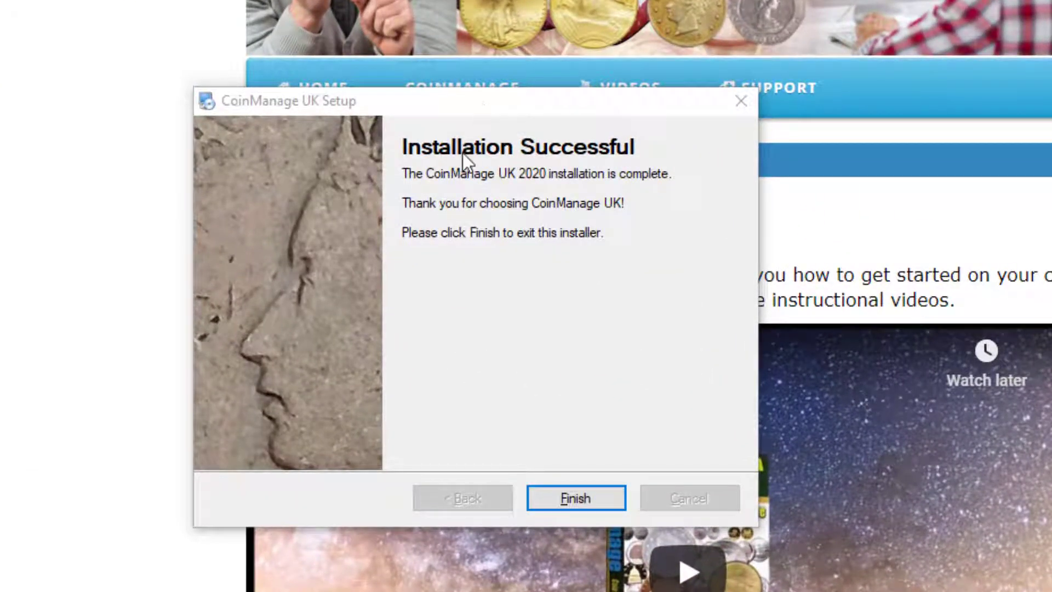
Step: Finish the CoinManage UK installer, decline the reboot, and close the getting-started web page
click(576, 497)
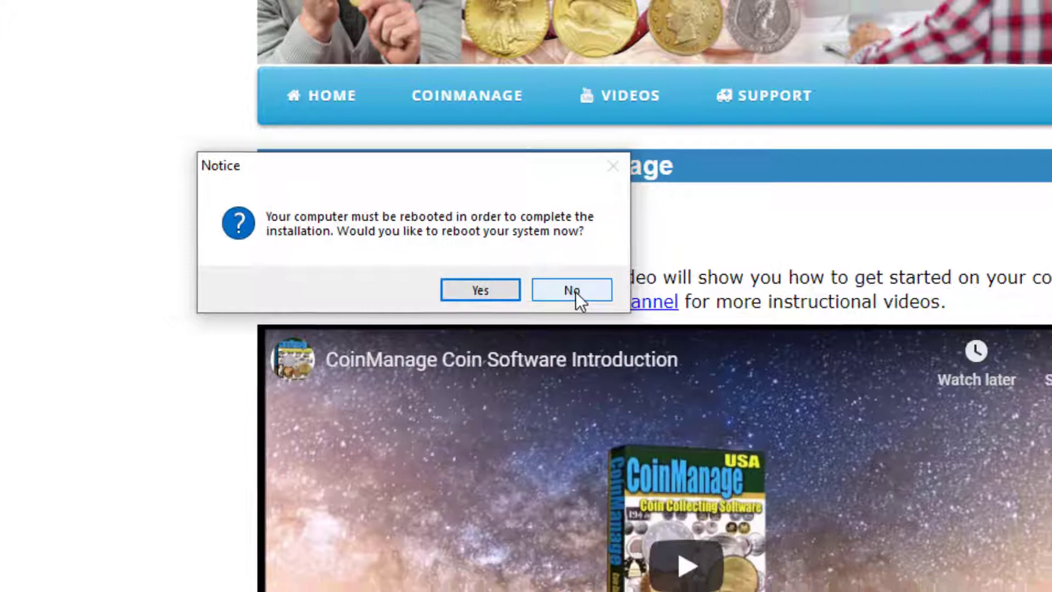
click(571, 289)
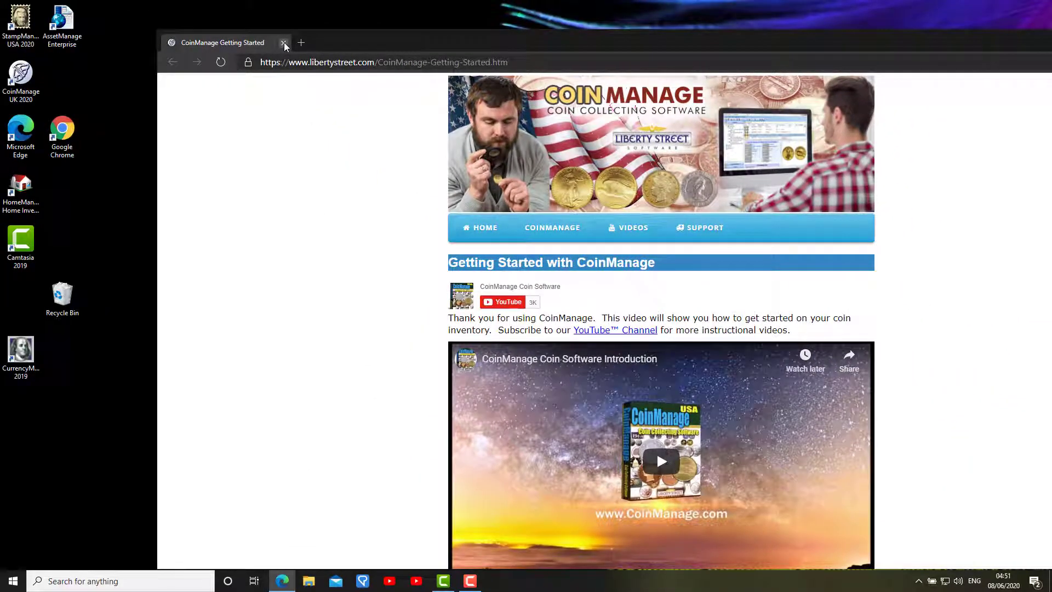
click(283, 43)
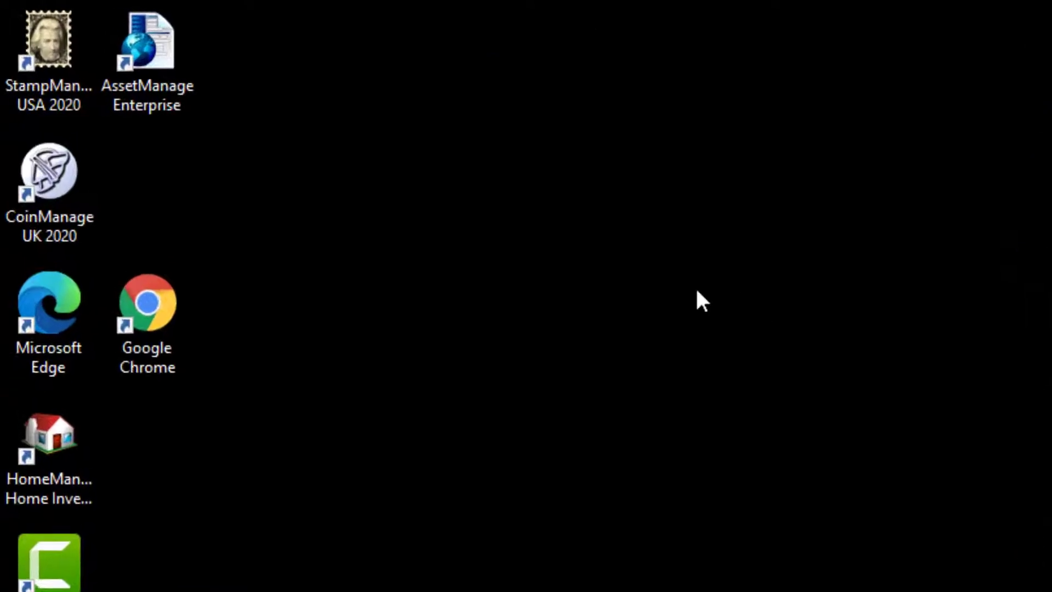
Step: Launch CoinManage UK 2020 from its desktop shortcut to reach the trial registration window
click(45, 44)
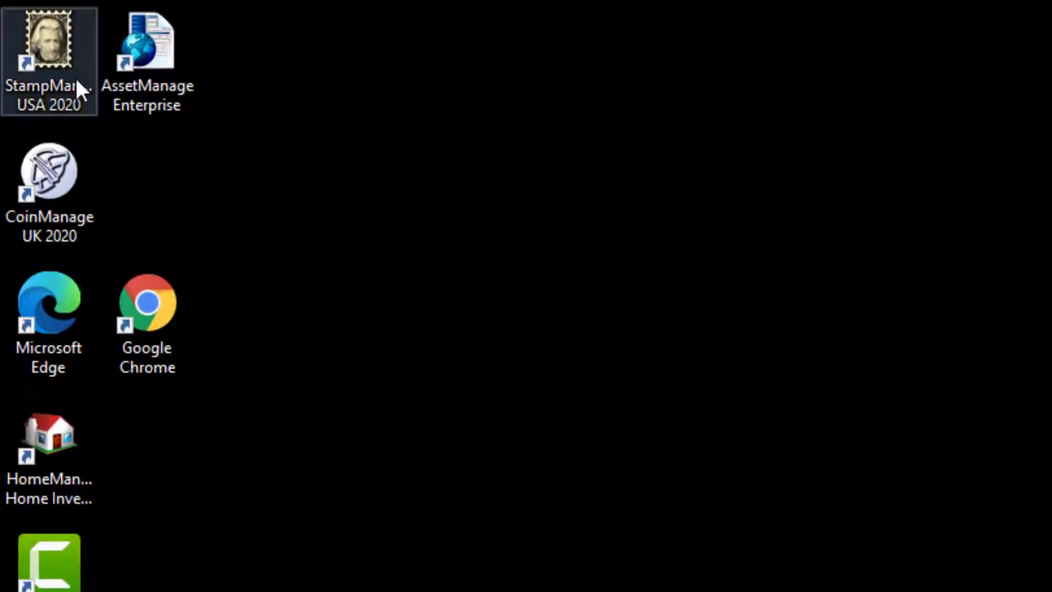
click(50, 181)
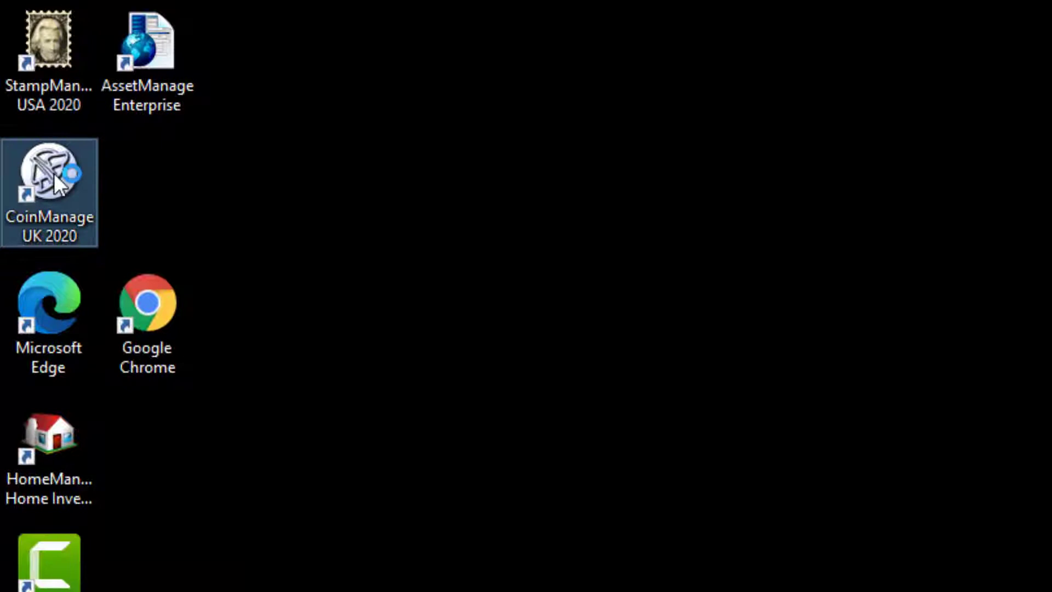
double_click(48, 177)
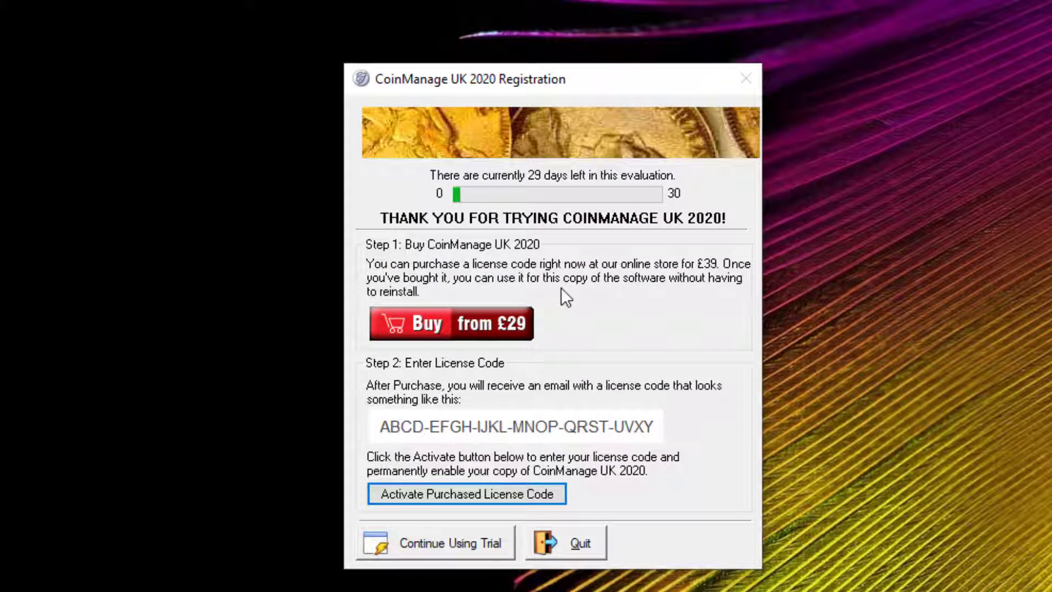
mouse_move(589, 462)
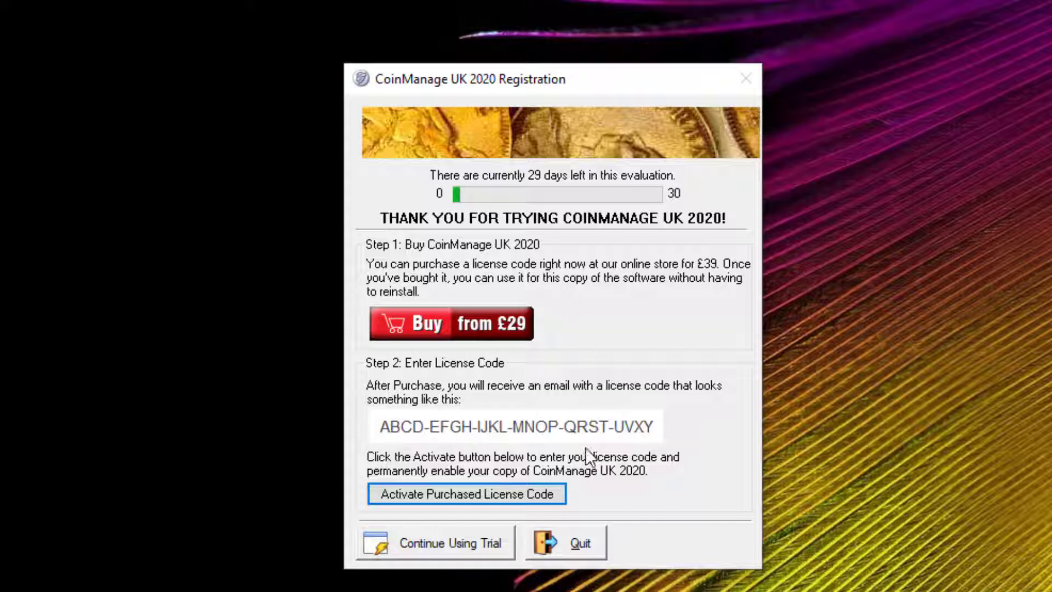
mouse_move(427, 551)
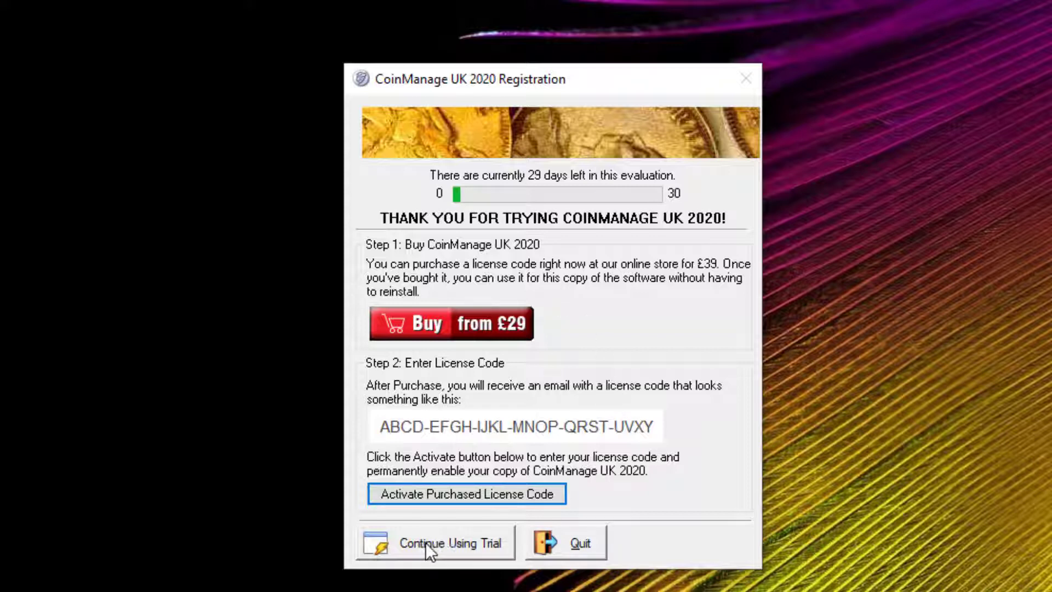
mouse_move(445, 565)
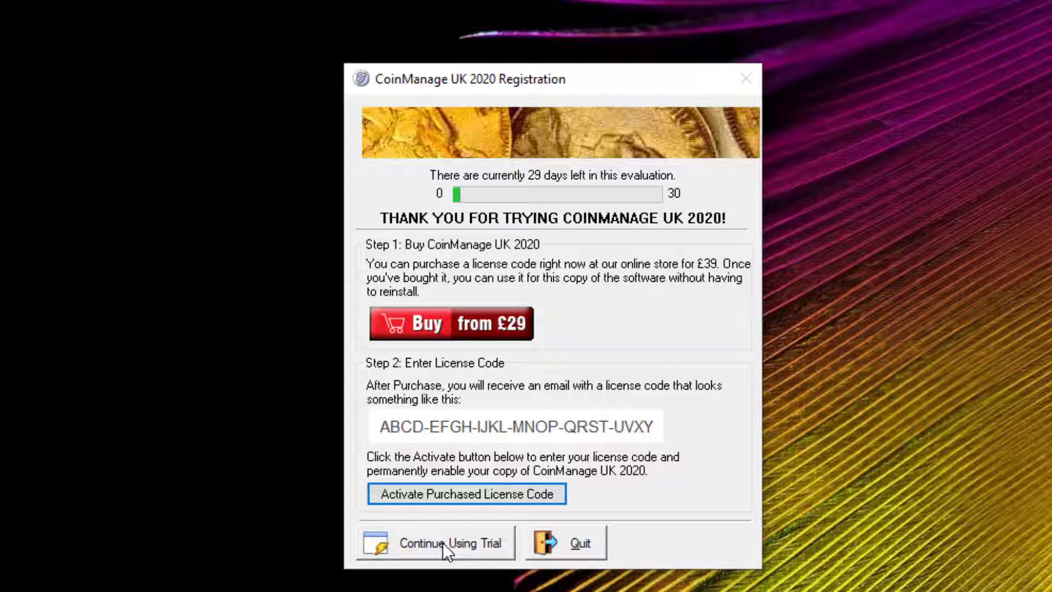
mouse_move(453, 558)
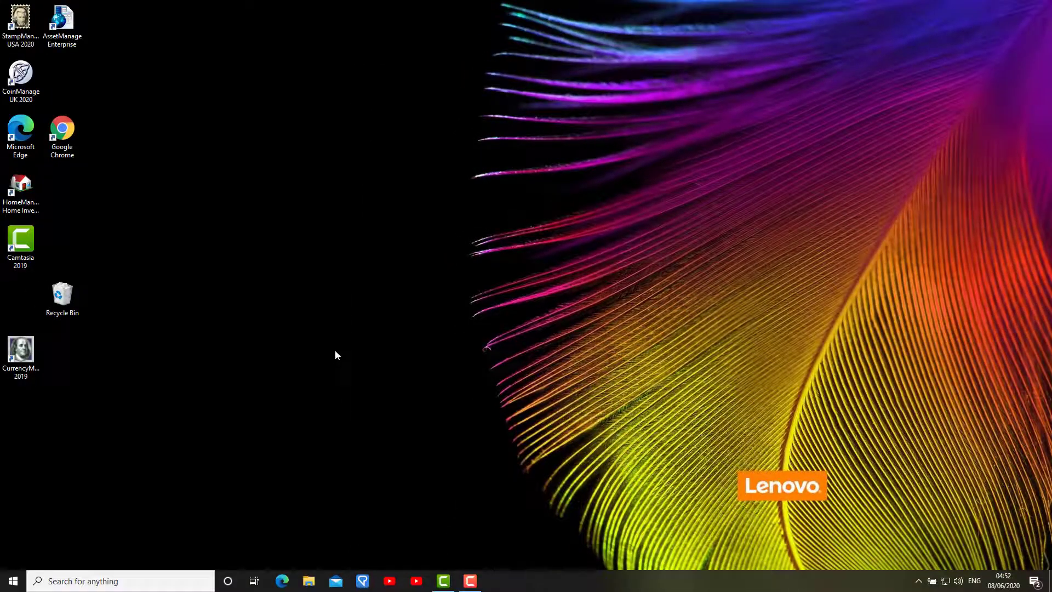
Step: Relaunch CoinManage UK 2020 and maximize the My Collection window showing the 1702 Anne Half Guinea
double_click(21, 75)
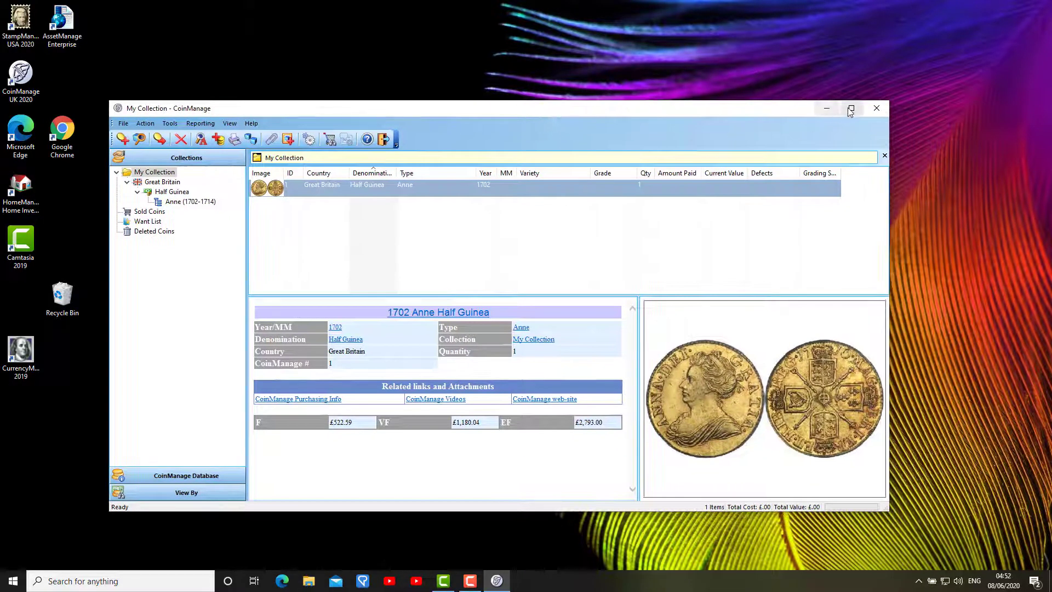
click(850, 107)
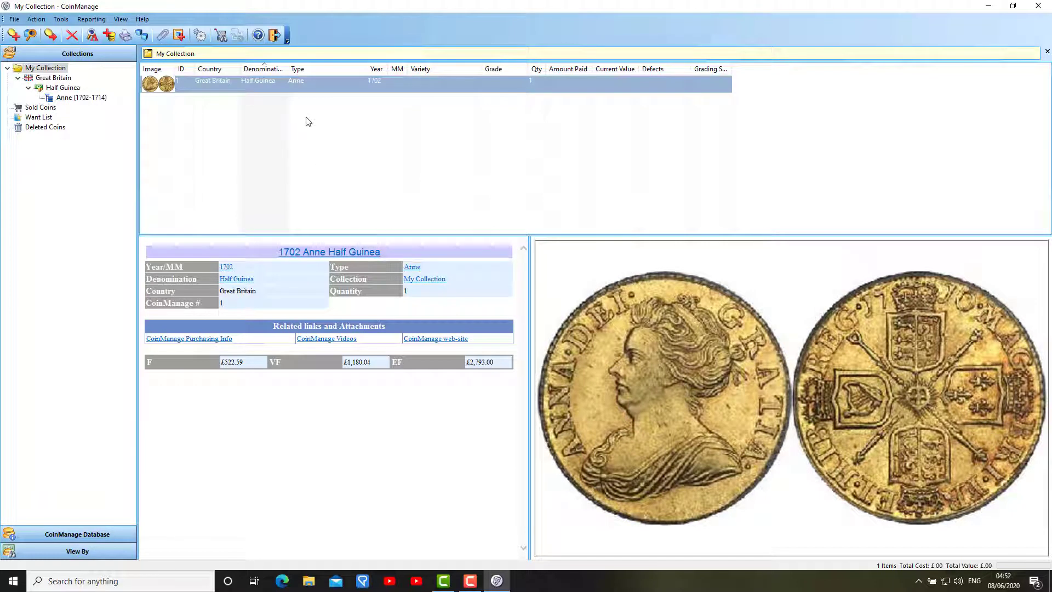
mouse_move(302, 115)
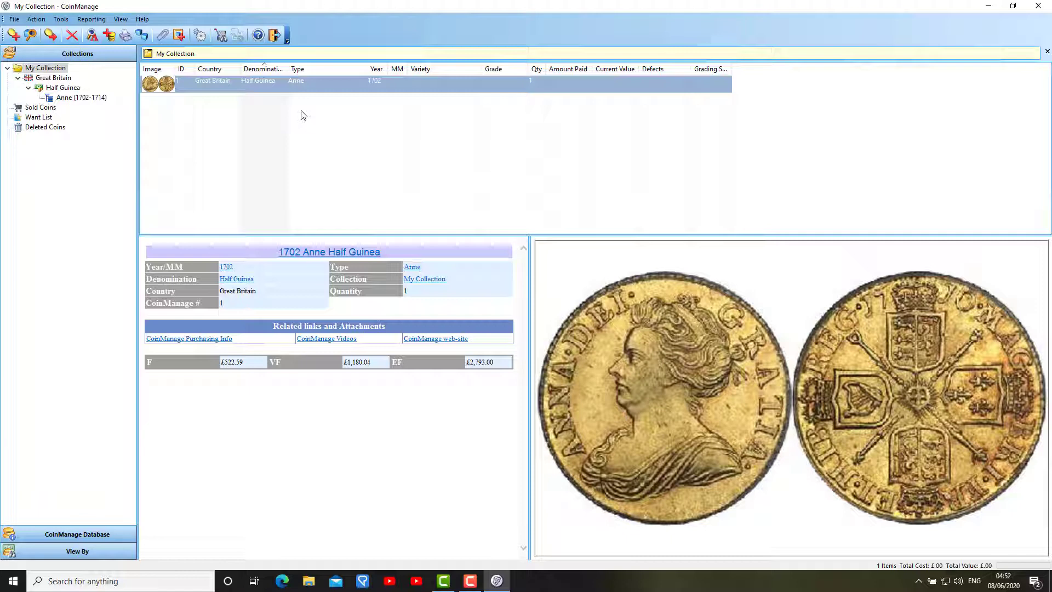
mouse_move(243, 87)
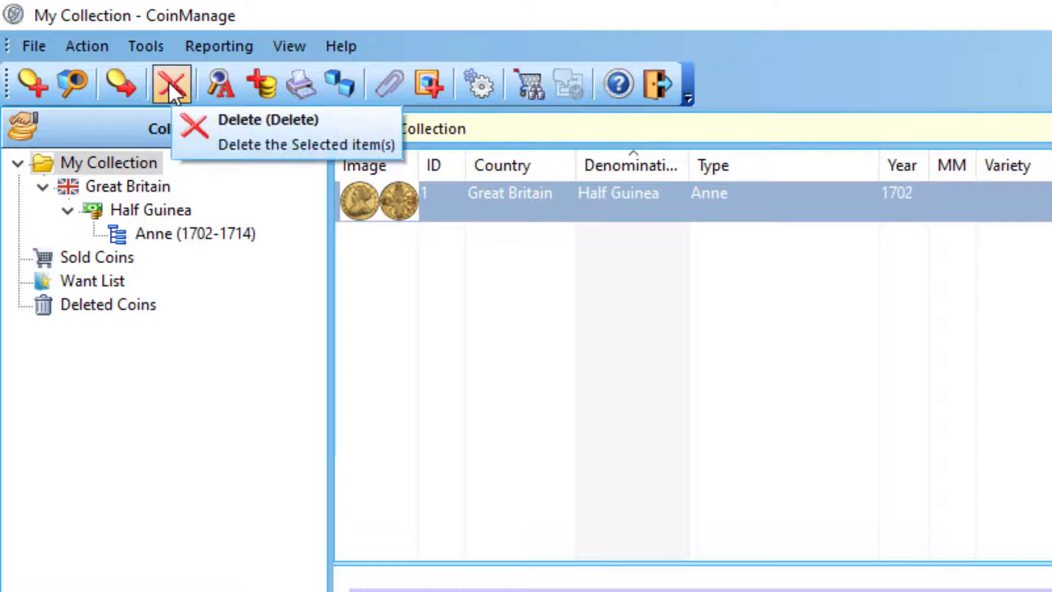
mouse_move(36, 83)
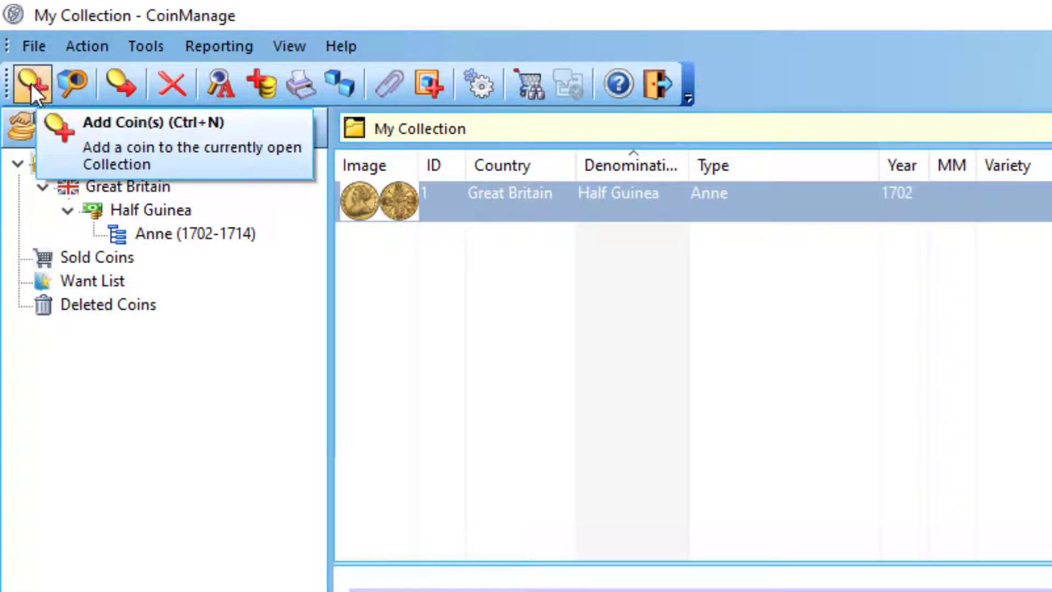
mouse_move(377, 215)
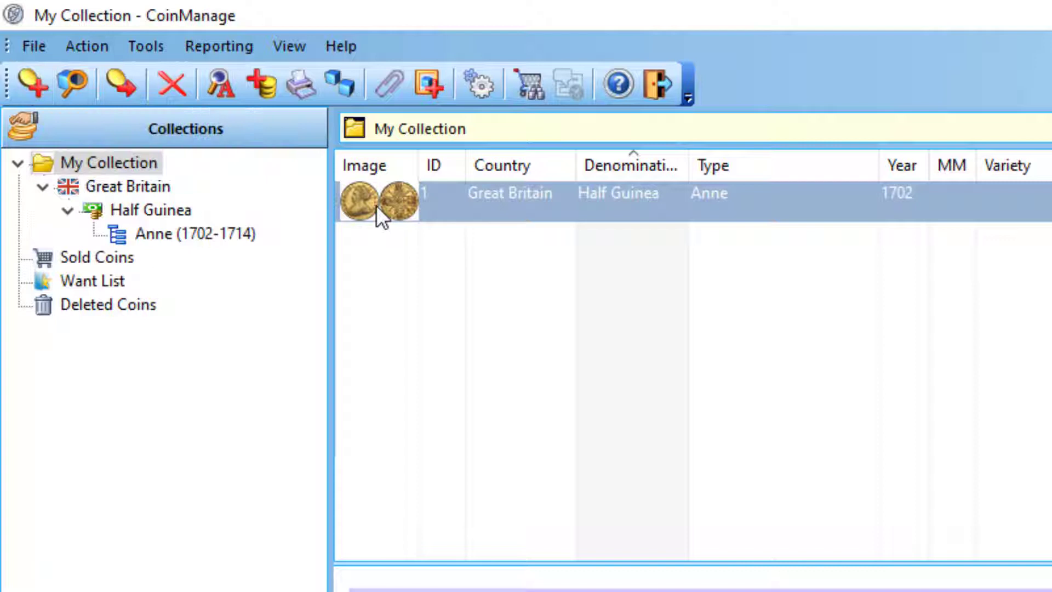
mouse_move(31, 87)
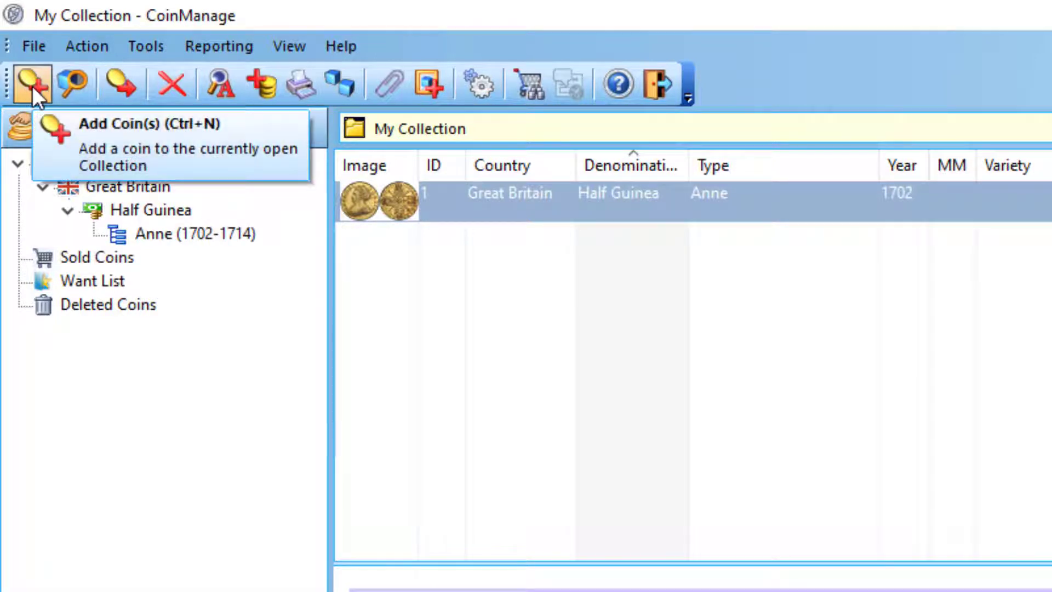
mouse_move(181, 213)
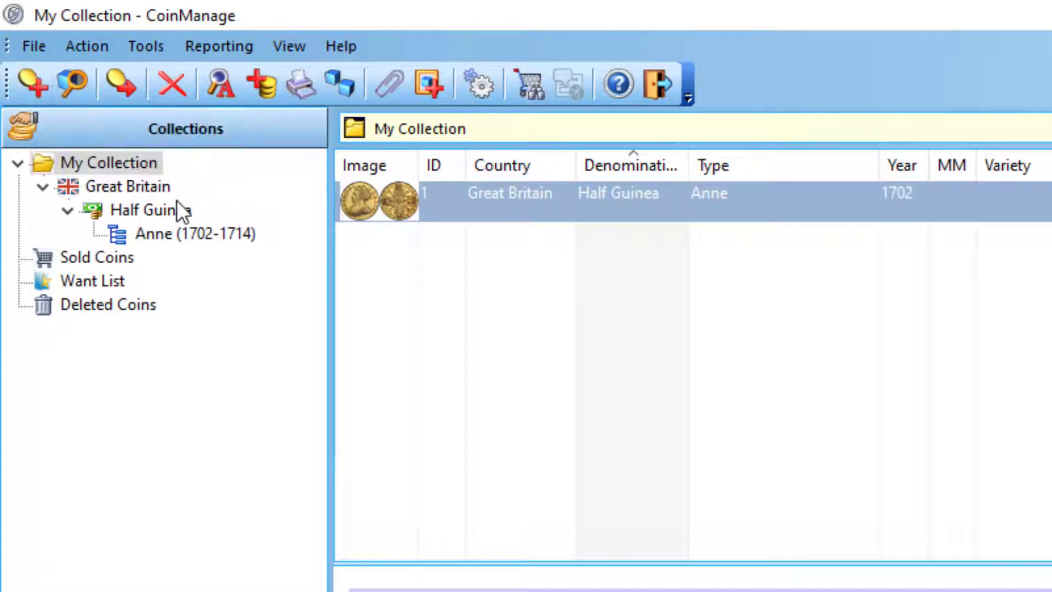
mouse_move(33, 99)
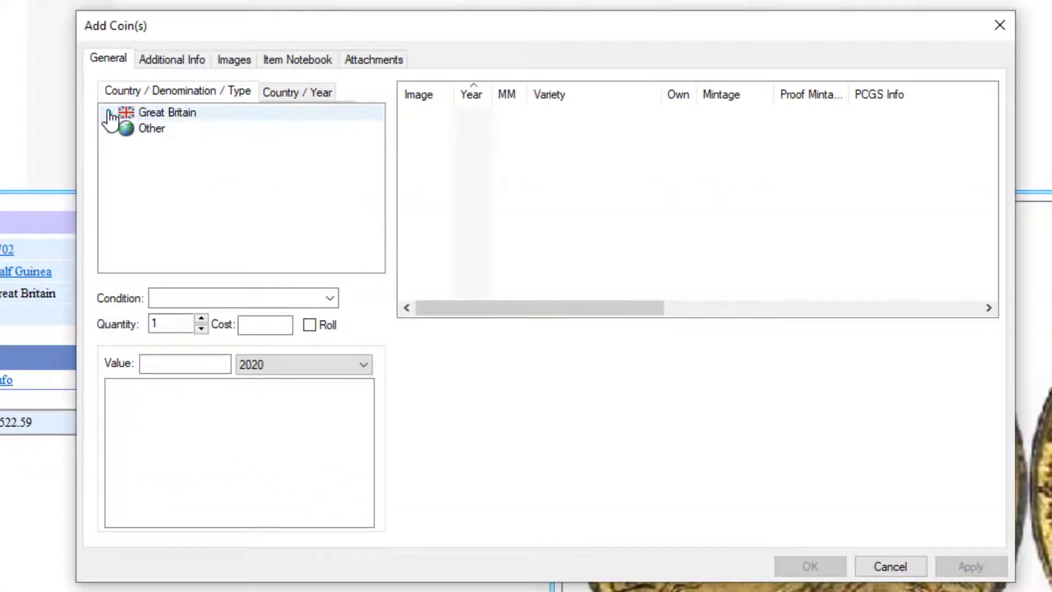
Step: Browse Great Britain denominations to the George II (1727-1760) farthing varieties
click(109, 113)
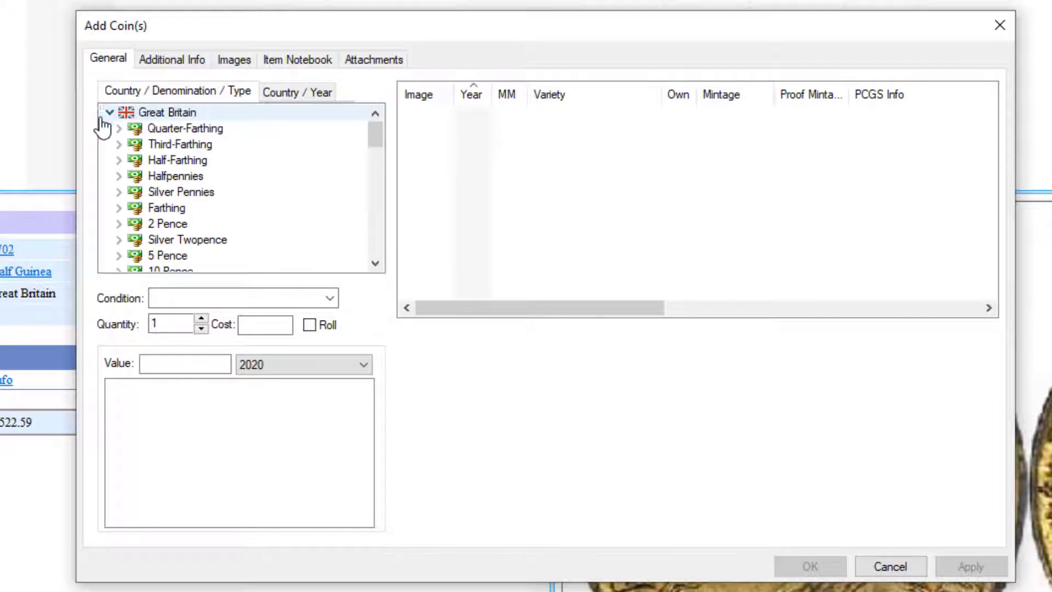
click(175, 175)
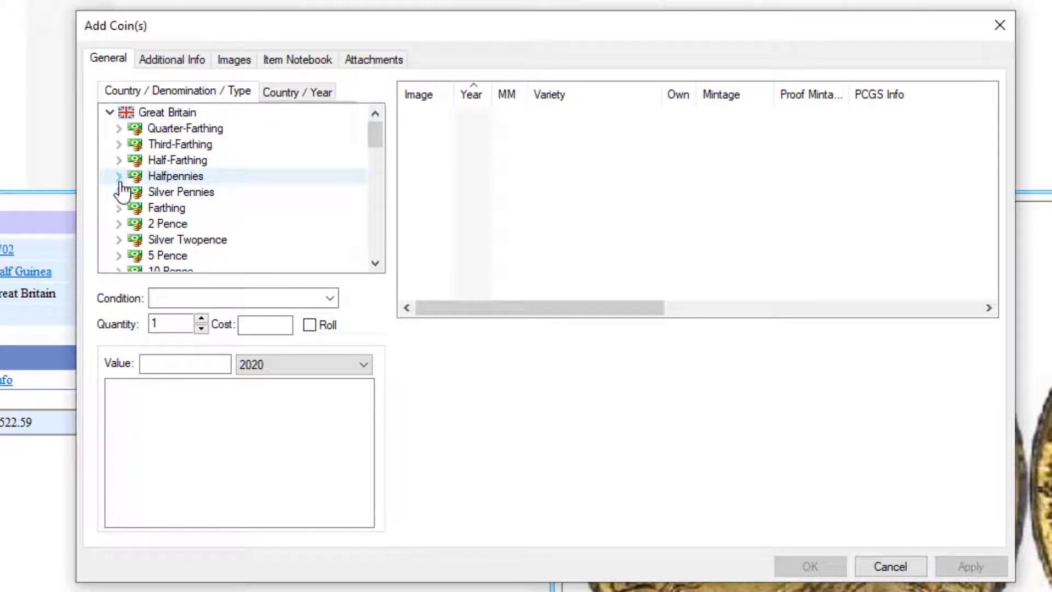
click(167, 209)
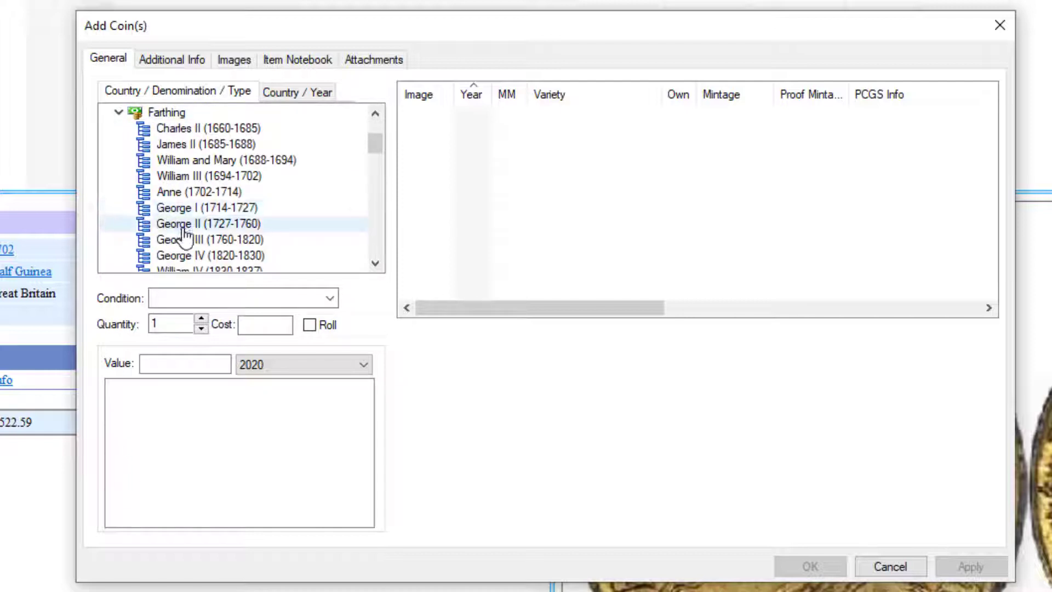
click(192, 224)
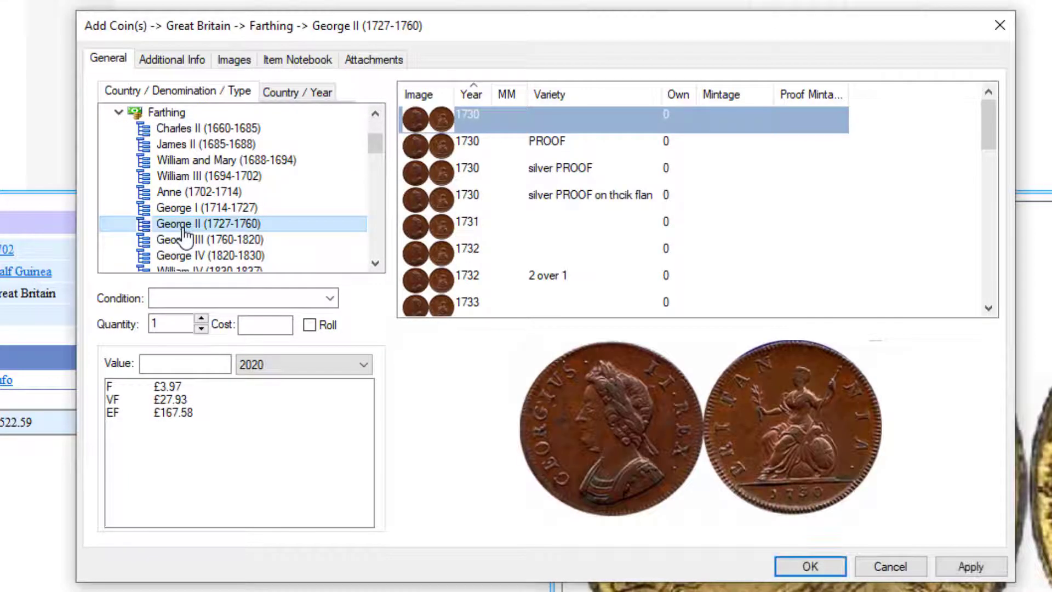
mouse_move(494, 162)
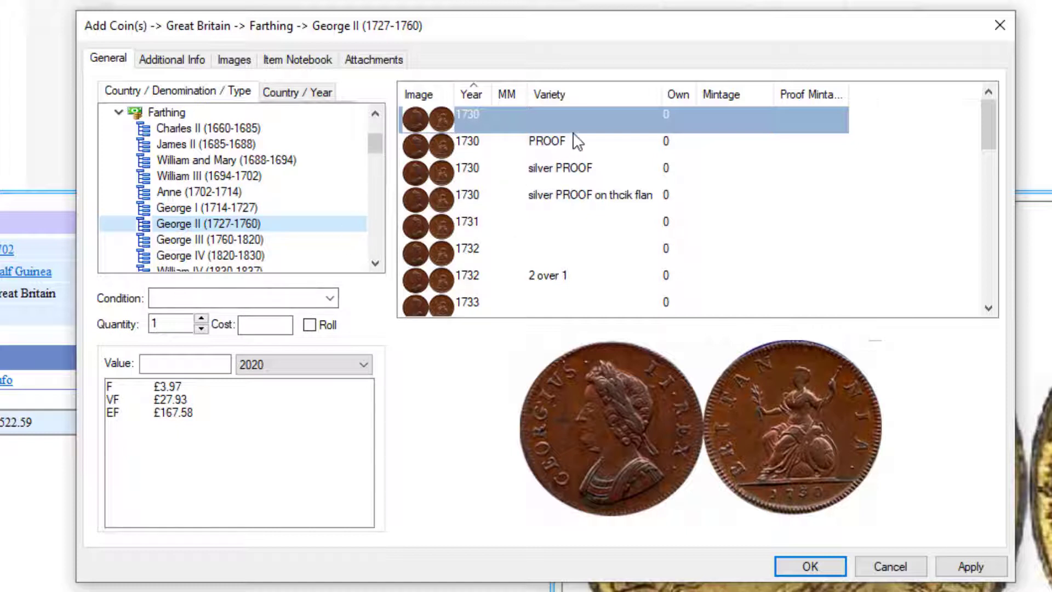
mouse_move(136, 410)
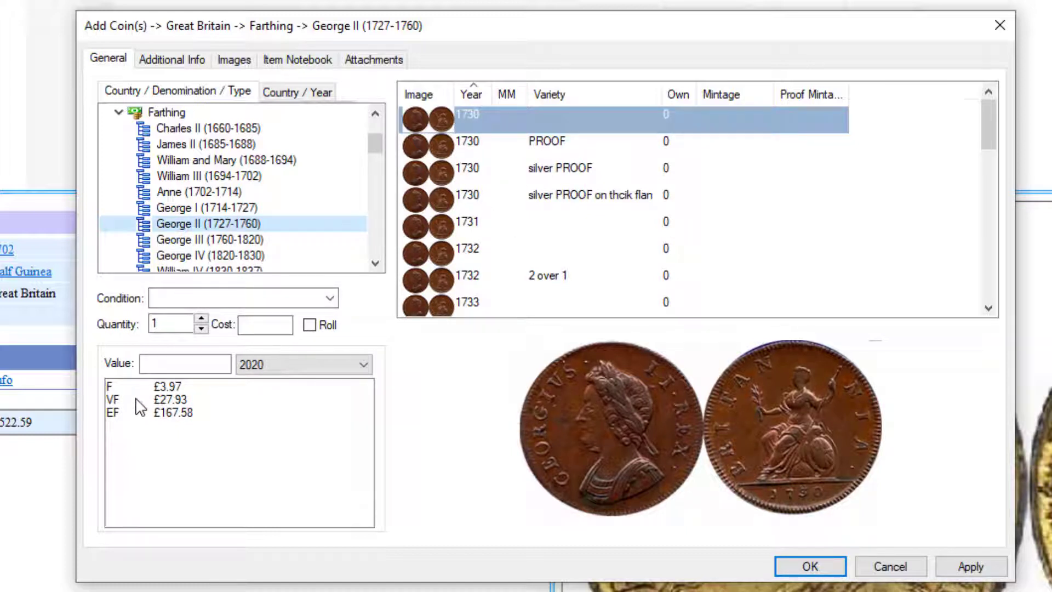
mouse_move(514, 138)
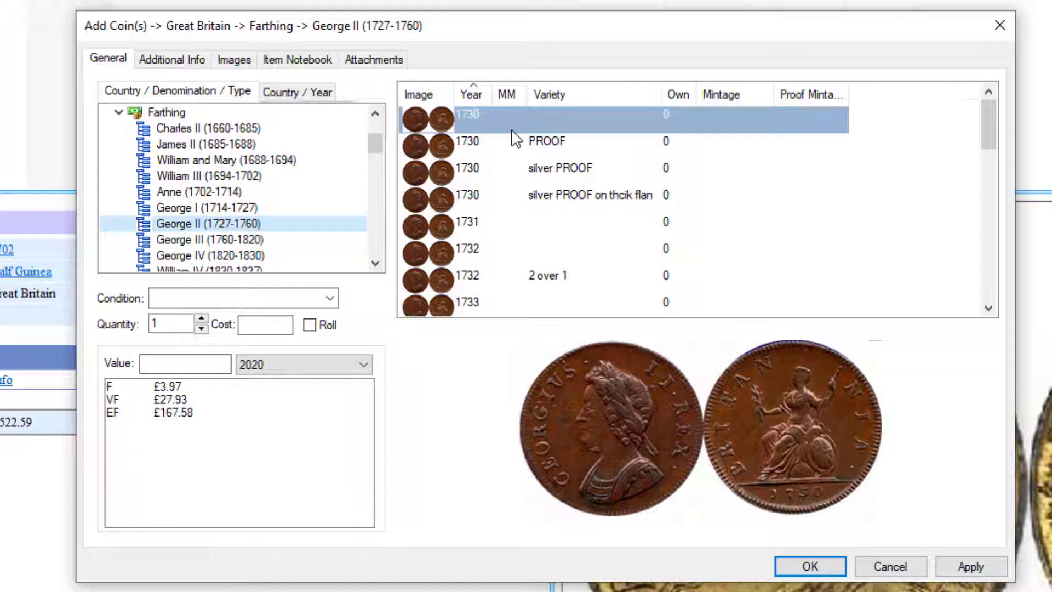
mouse_move(144, 410)
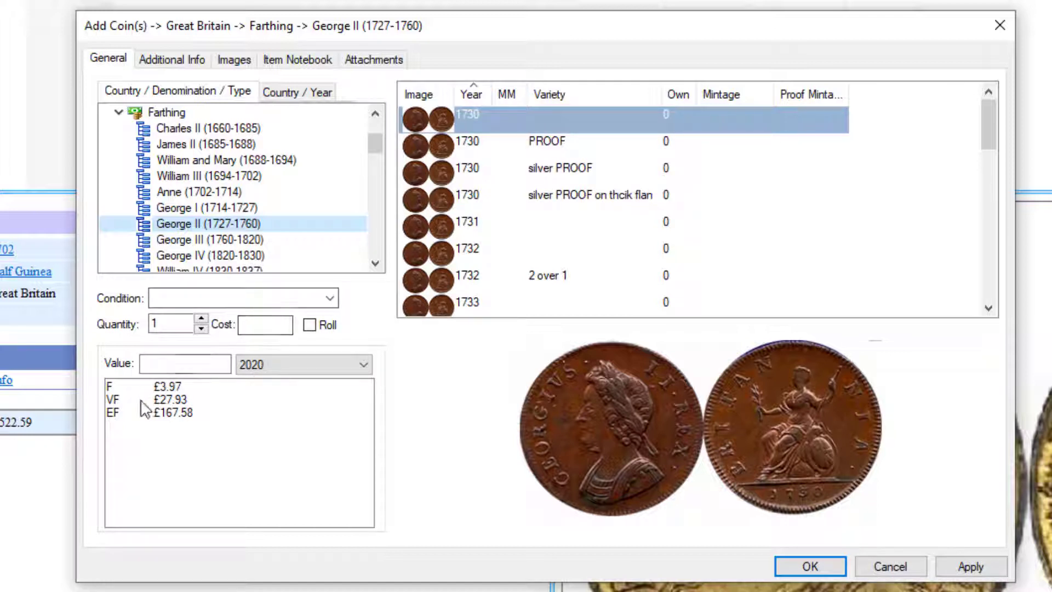
Step: Grade the 1730 farthing VF (value £27.93) and enter a cost of 15
click(153, 399)
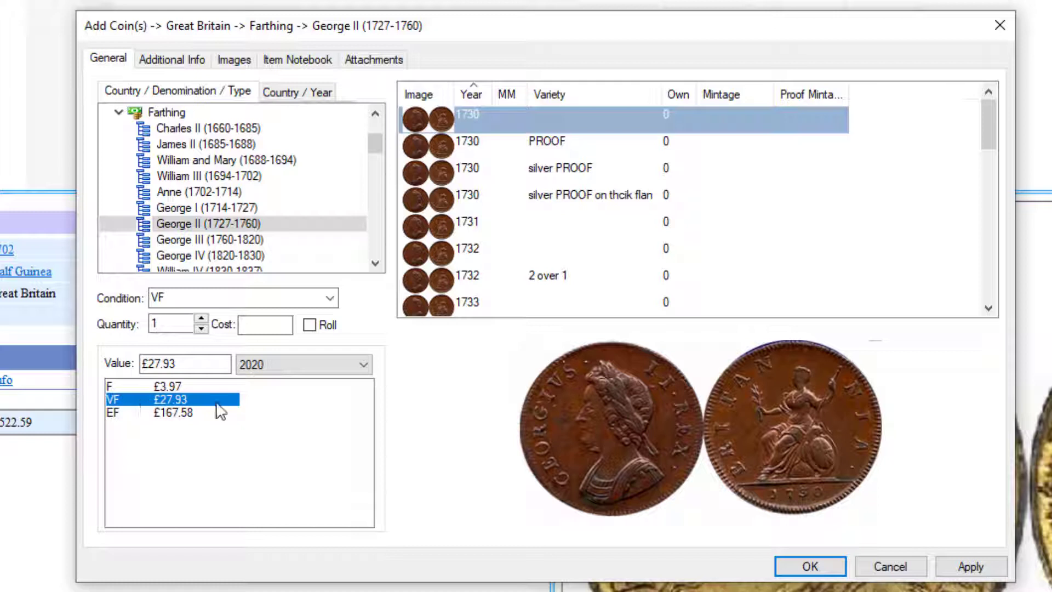
mouse_move(263, 387)
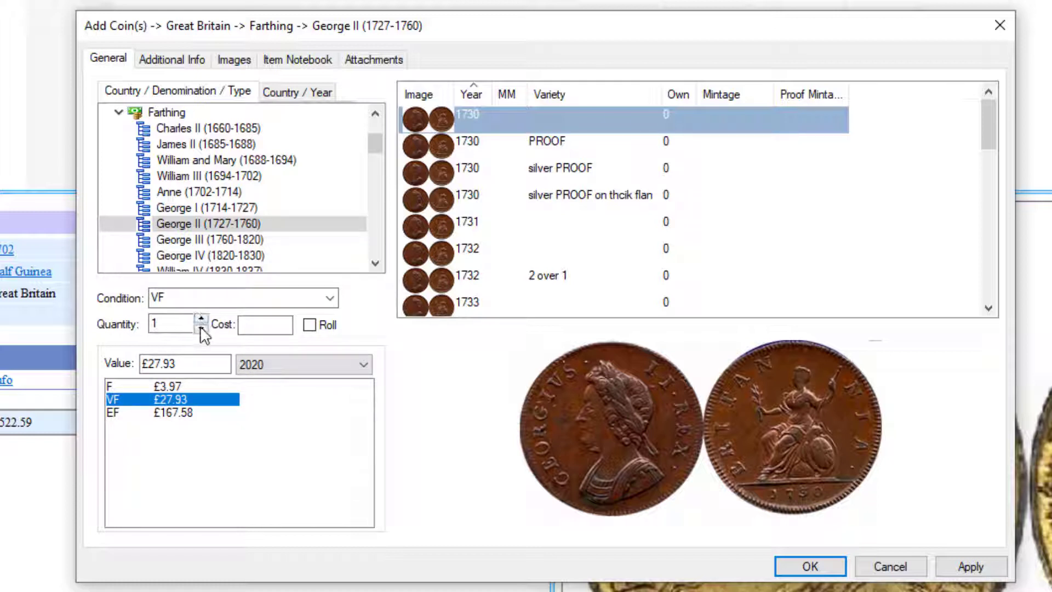
click(264, 325)
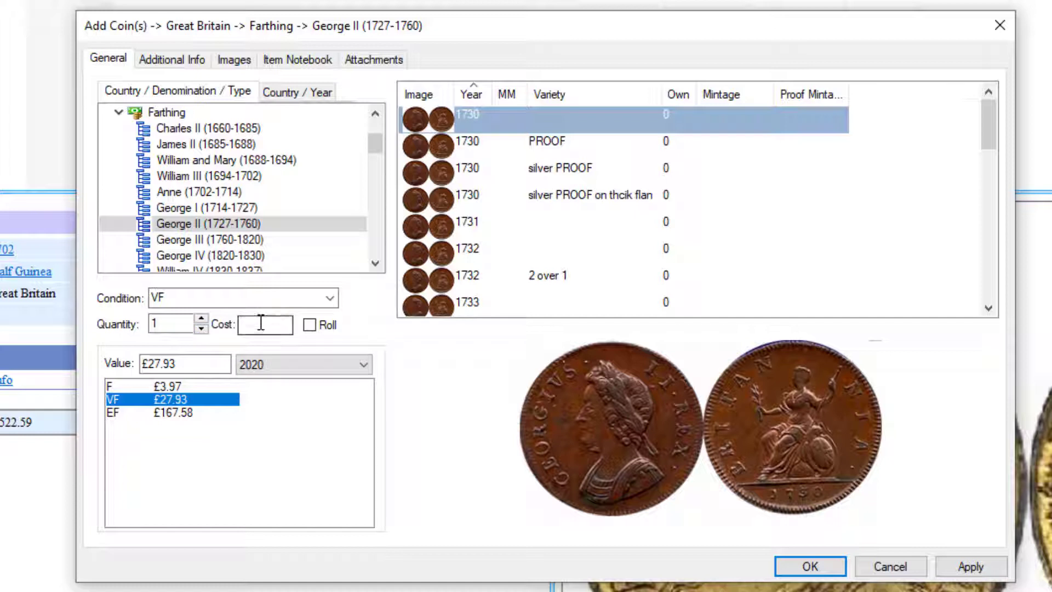
text(1)
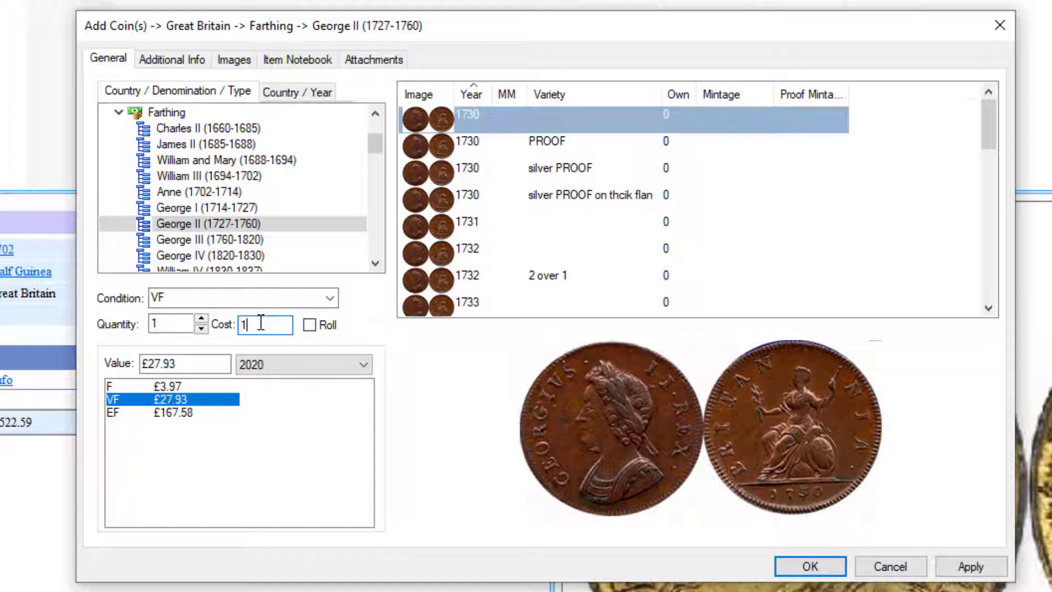
text(5)
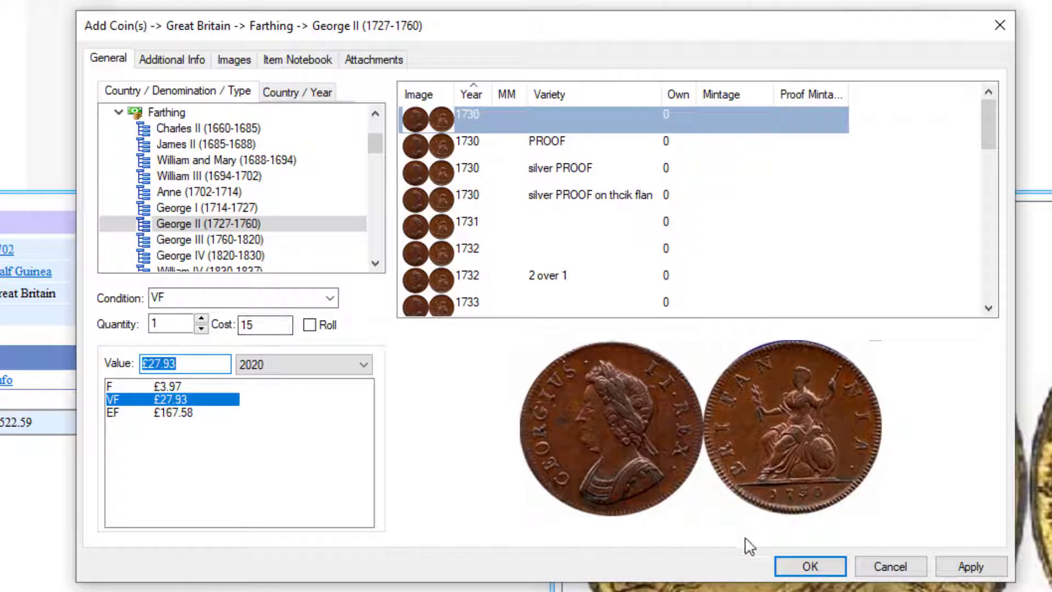
Step: Add the 1730 VF farthing and show the George II farthings held in the collection
click(810, 581)
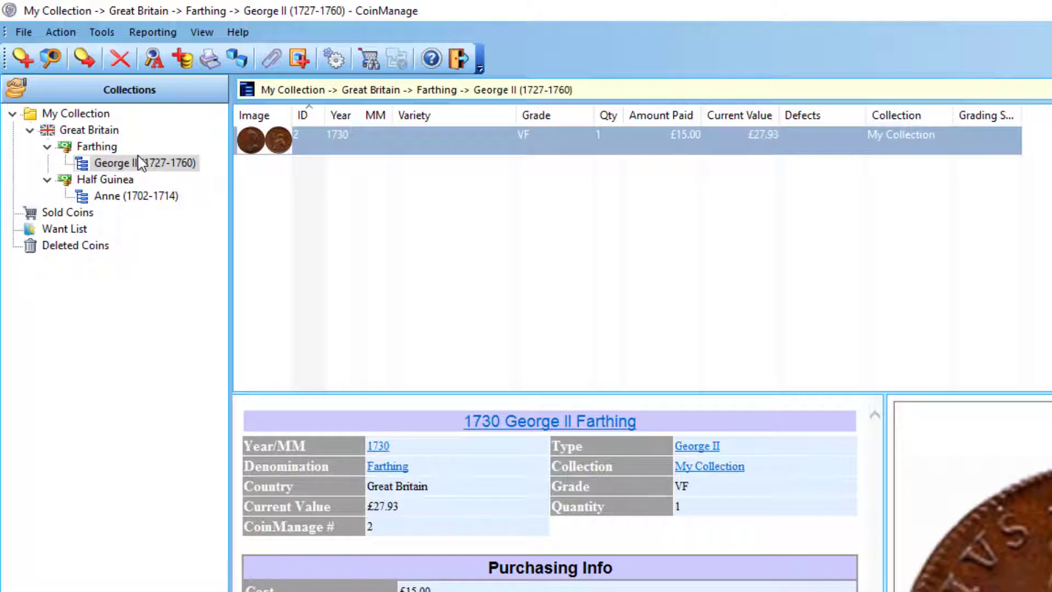
click(75, 113)
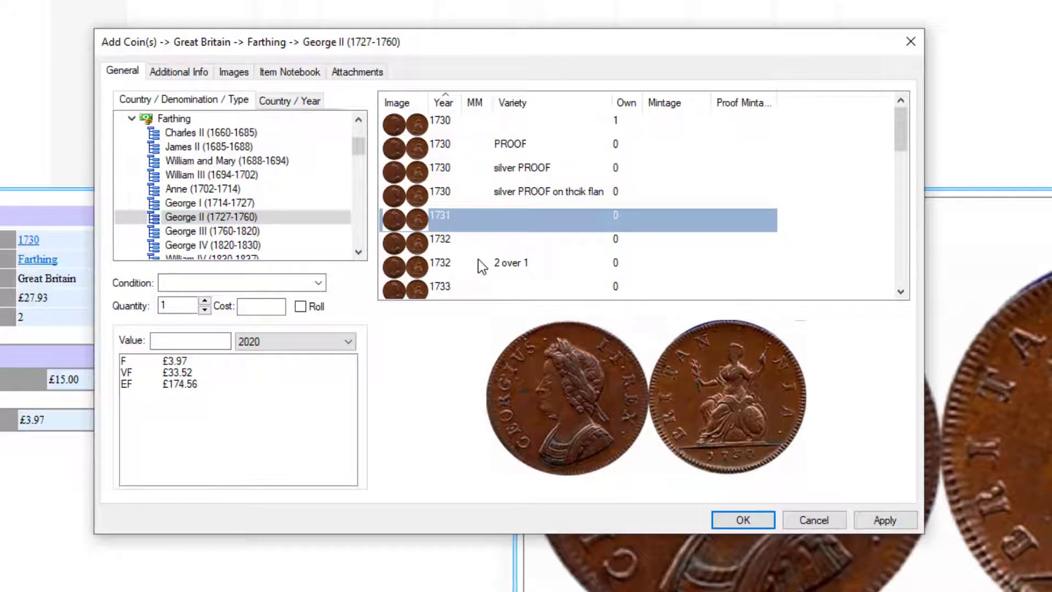
Step: Select the 1731 and 1732 farthings together and add both to the collection
key(ctrl)
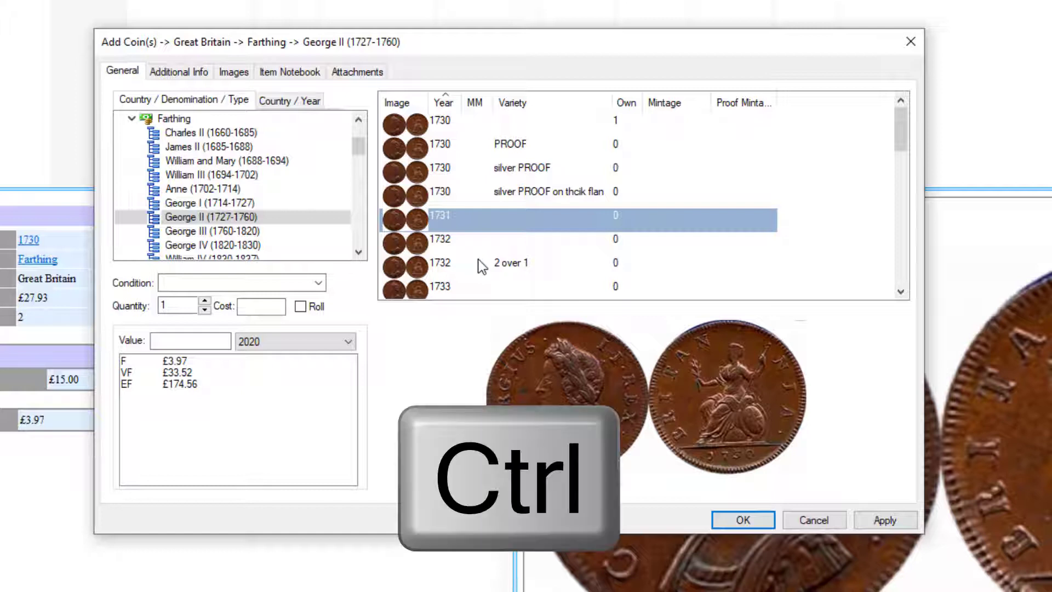
click(461, 239)
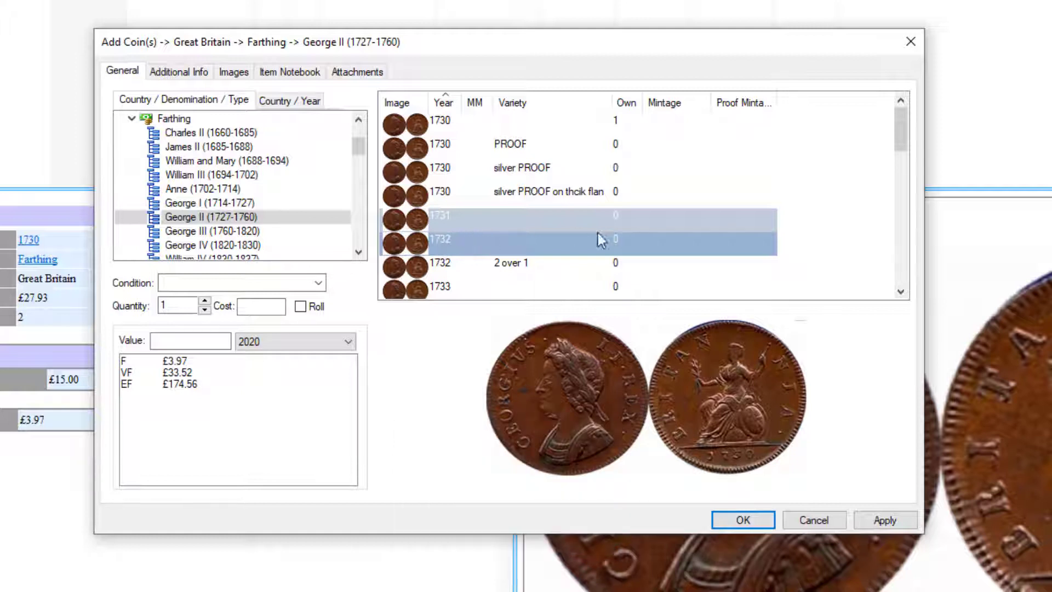
mouse_move(741, 544)
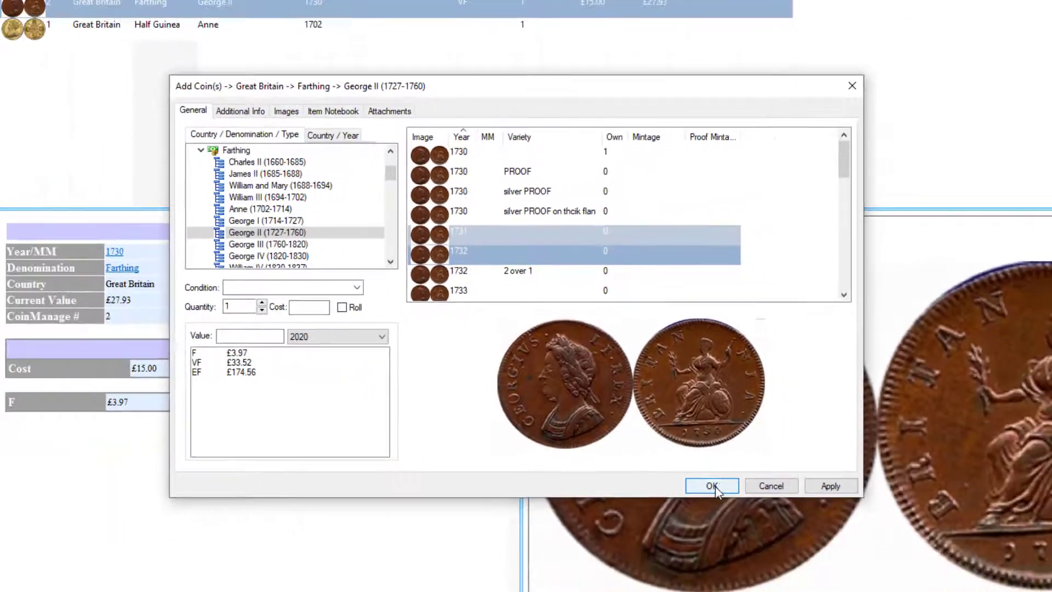
click(711, 485)
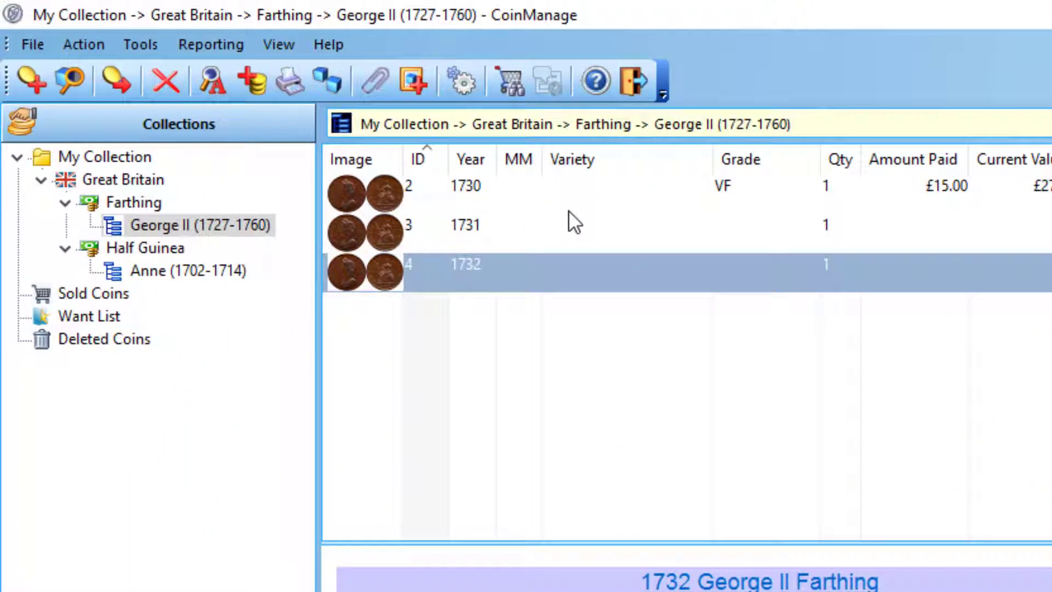
Step: Run the Coins Grouped by Type report from the Reporting menu
click(210, 44)
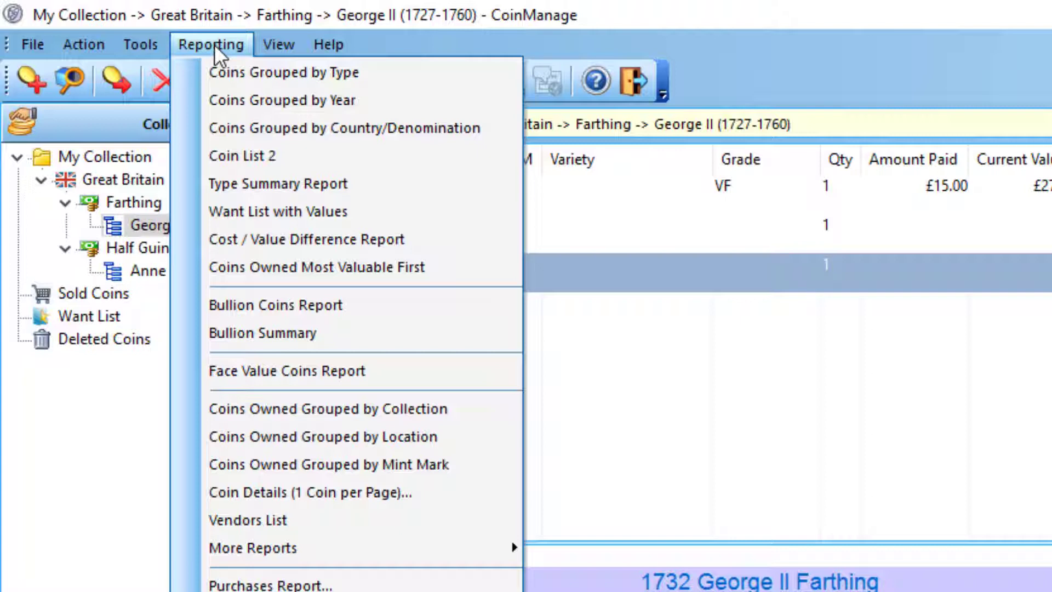
mouse_move(266, 82)
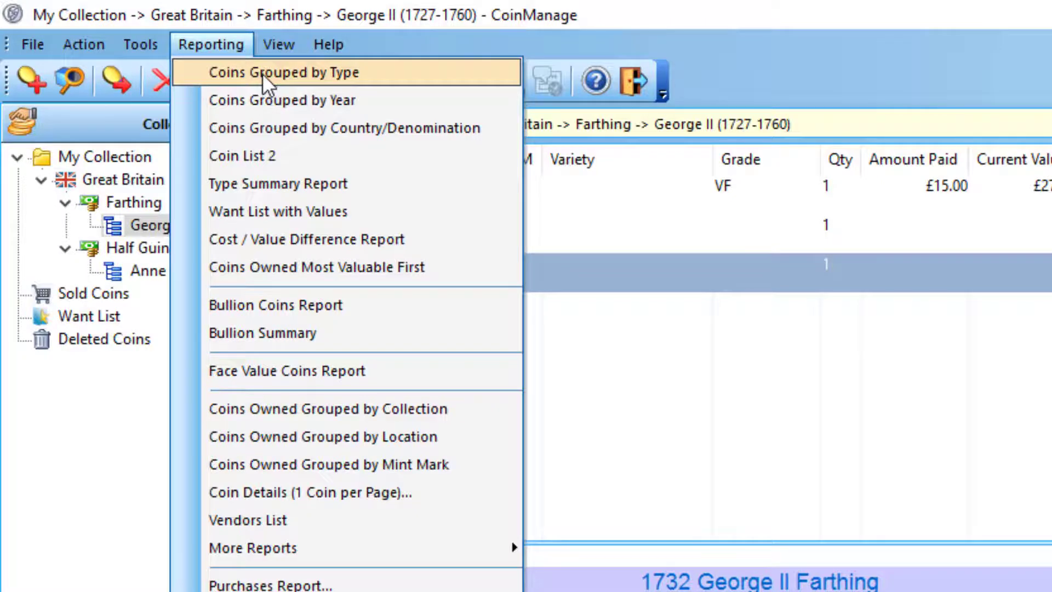
click(286, 72)
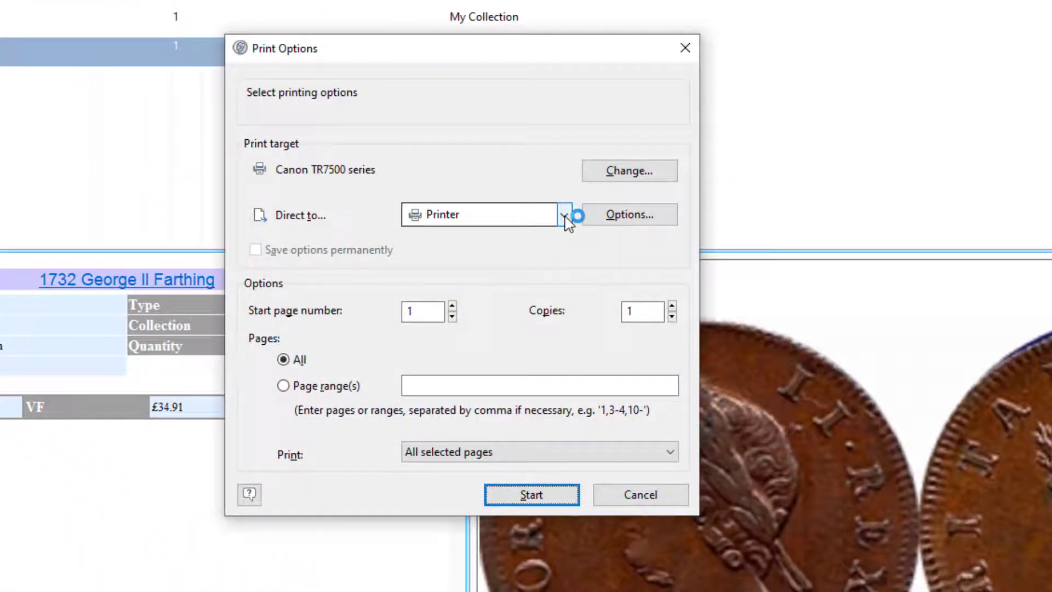
Step: Direct the report output to Preview and start generating it
click(566, 215)
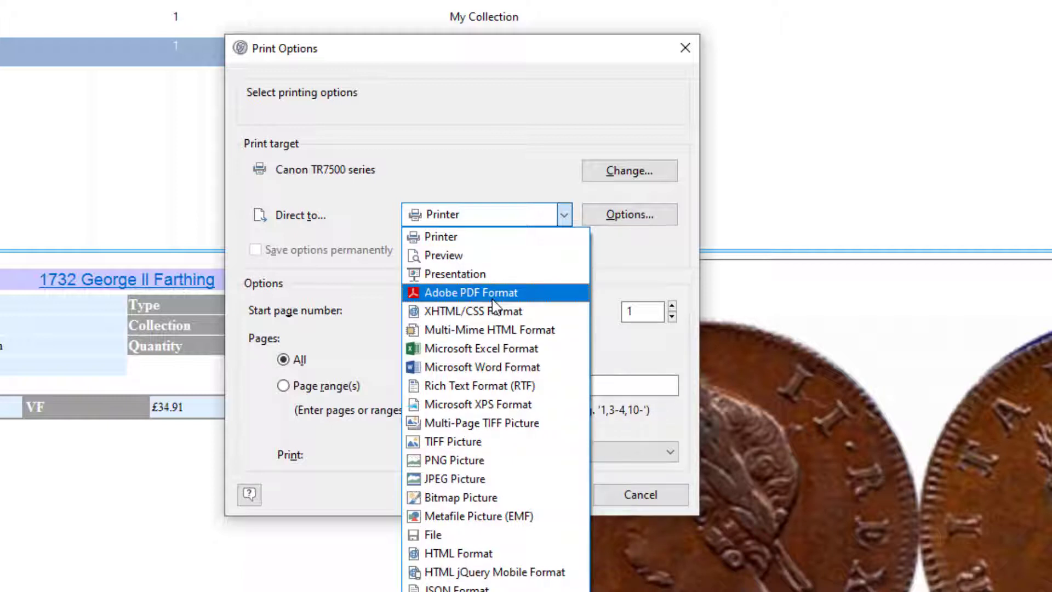
mouse_move(466, 257)
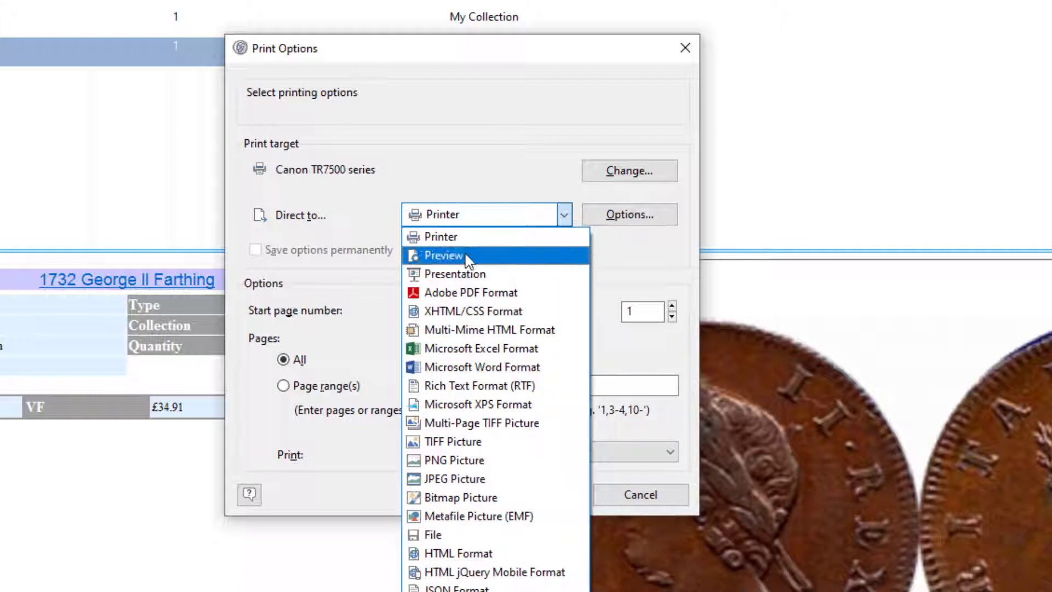
click(443, 255)
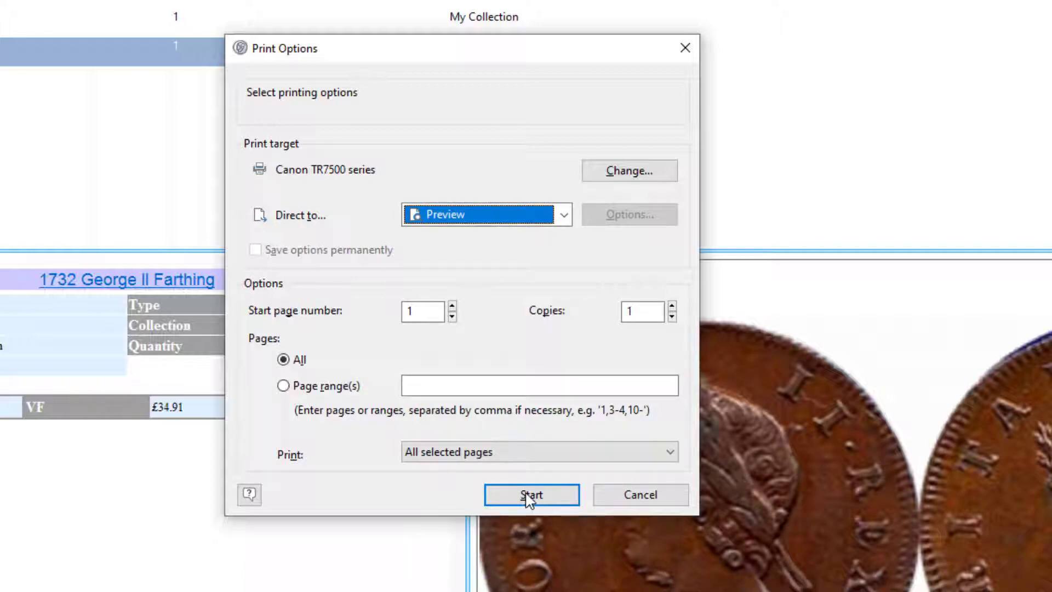
click(533, 494)
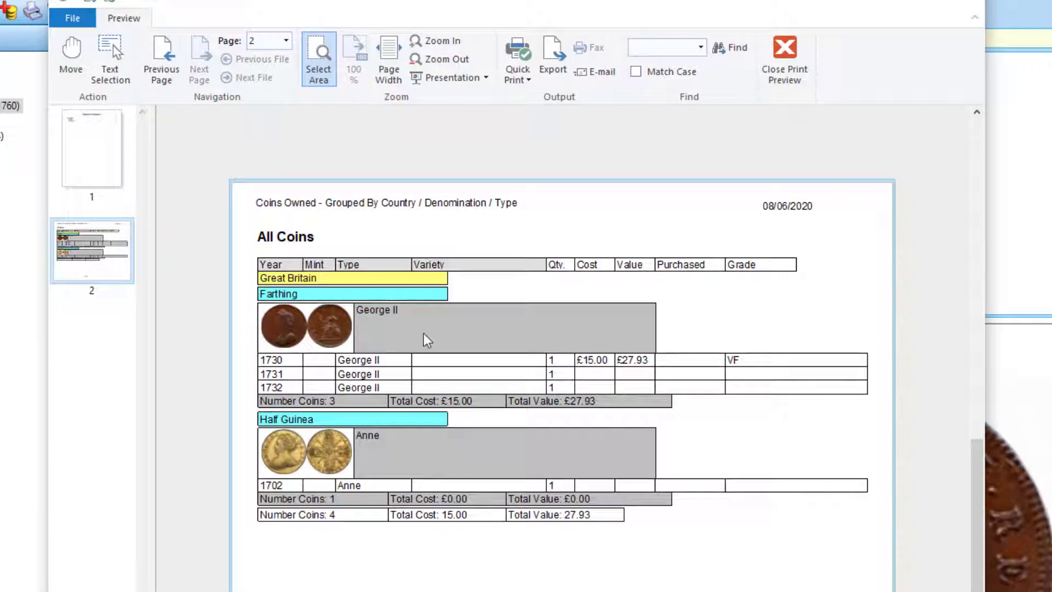
mouse_move(661, 346)
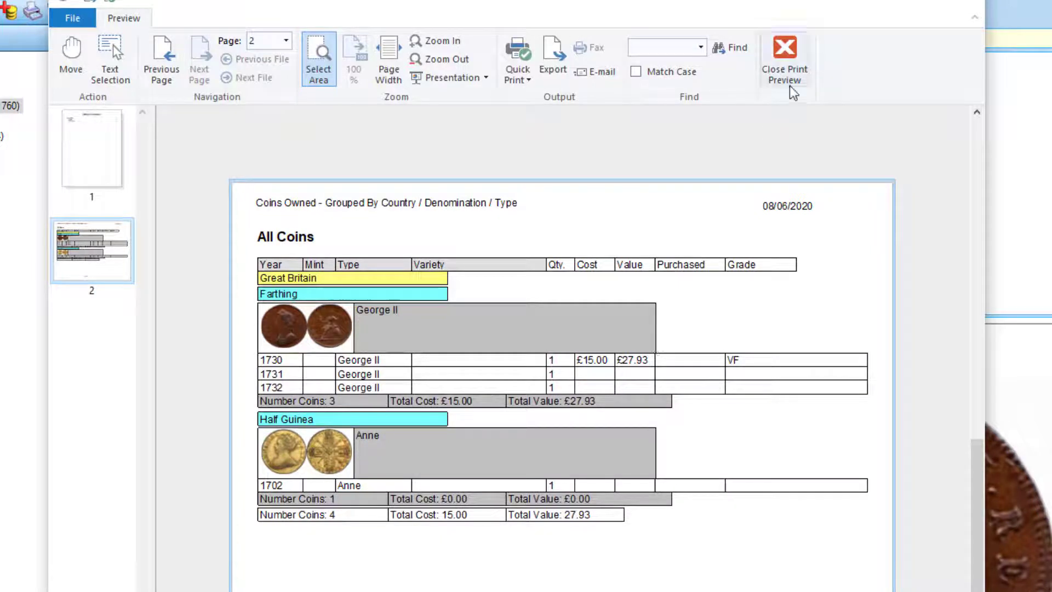
mouse_move(786, 66)
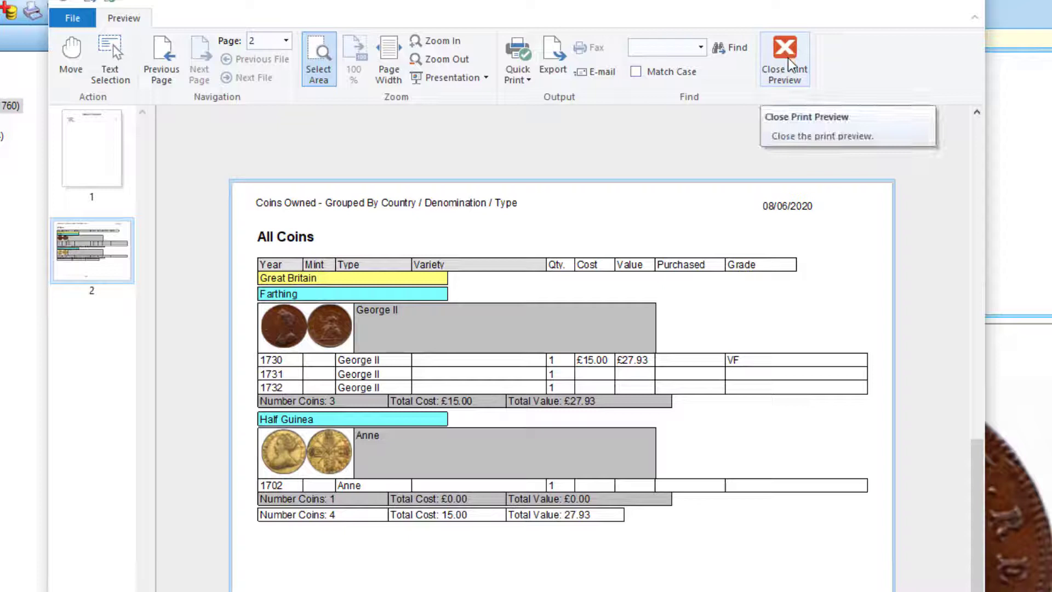
mouse_move(551, 368)
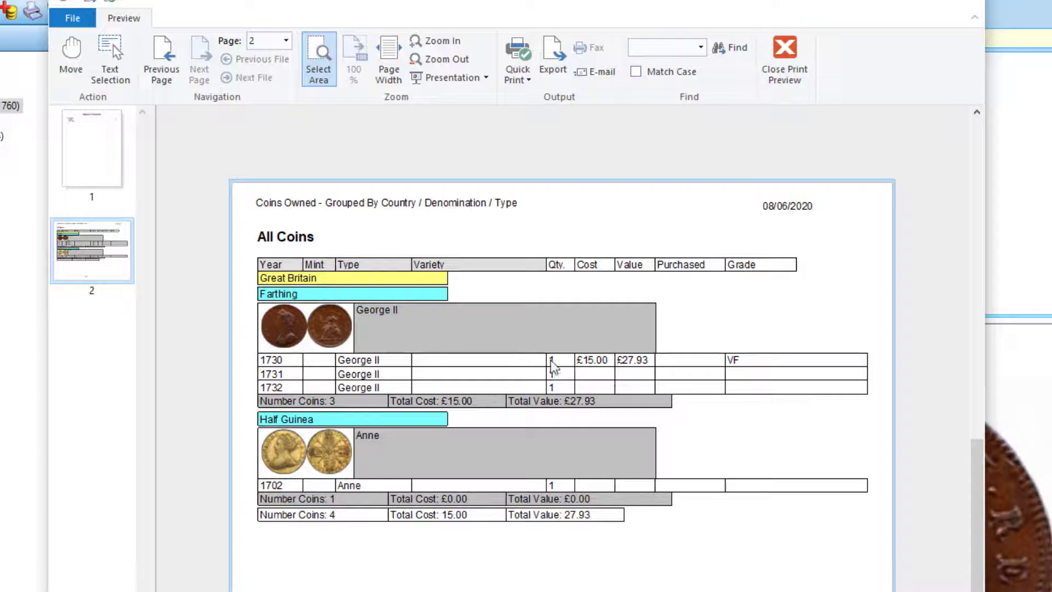
mouse_move(499, 303)
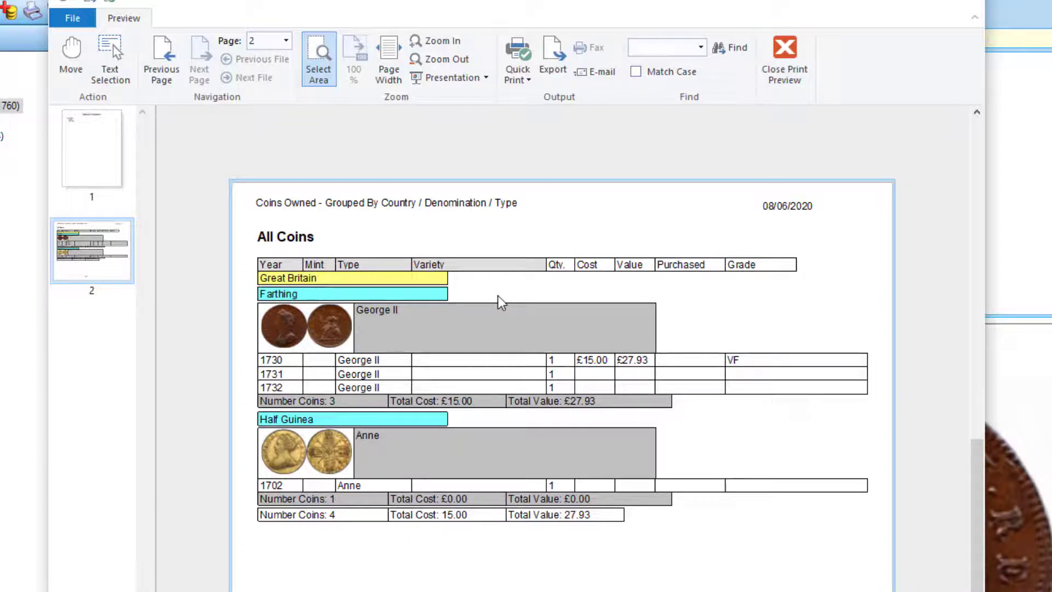